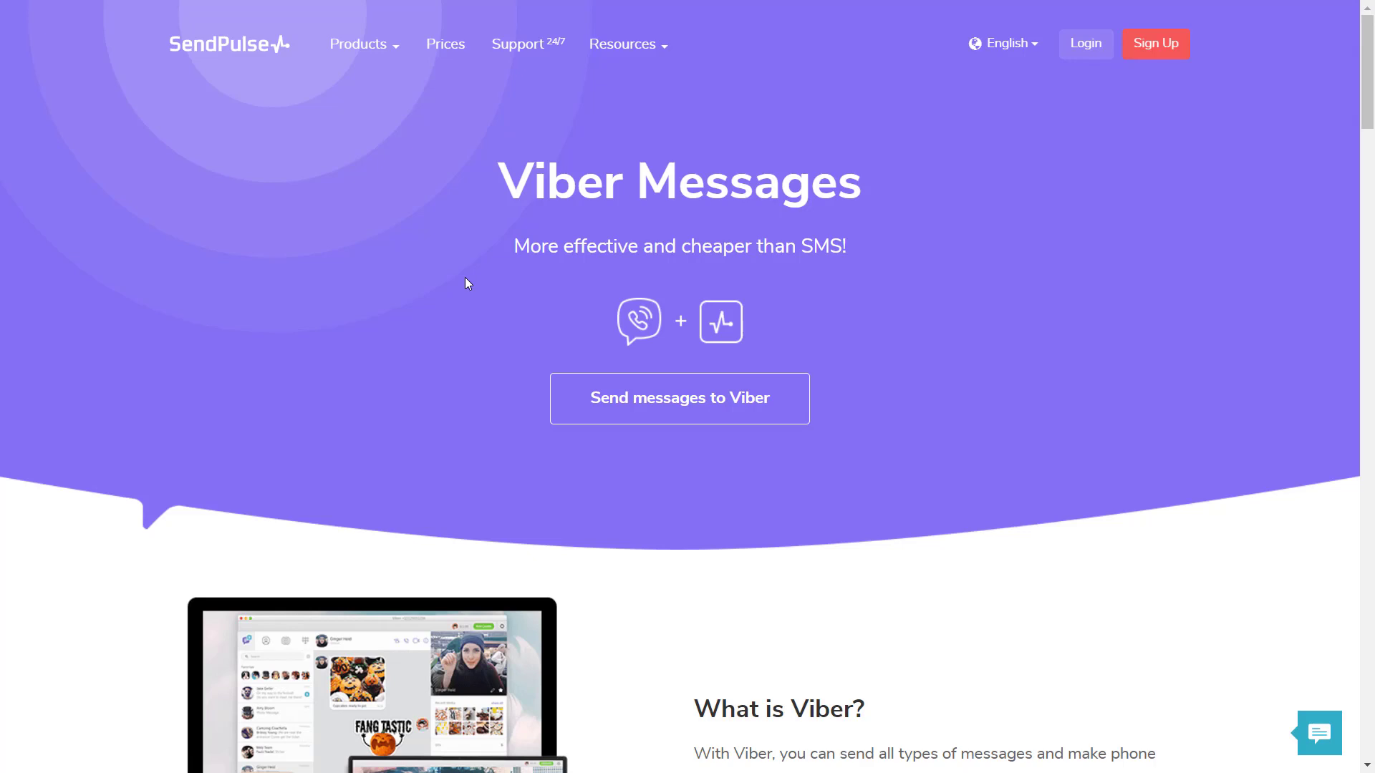
Scroll down the SendPulse dashboard to review the email sending statistics.
scroll("down", 3)
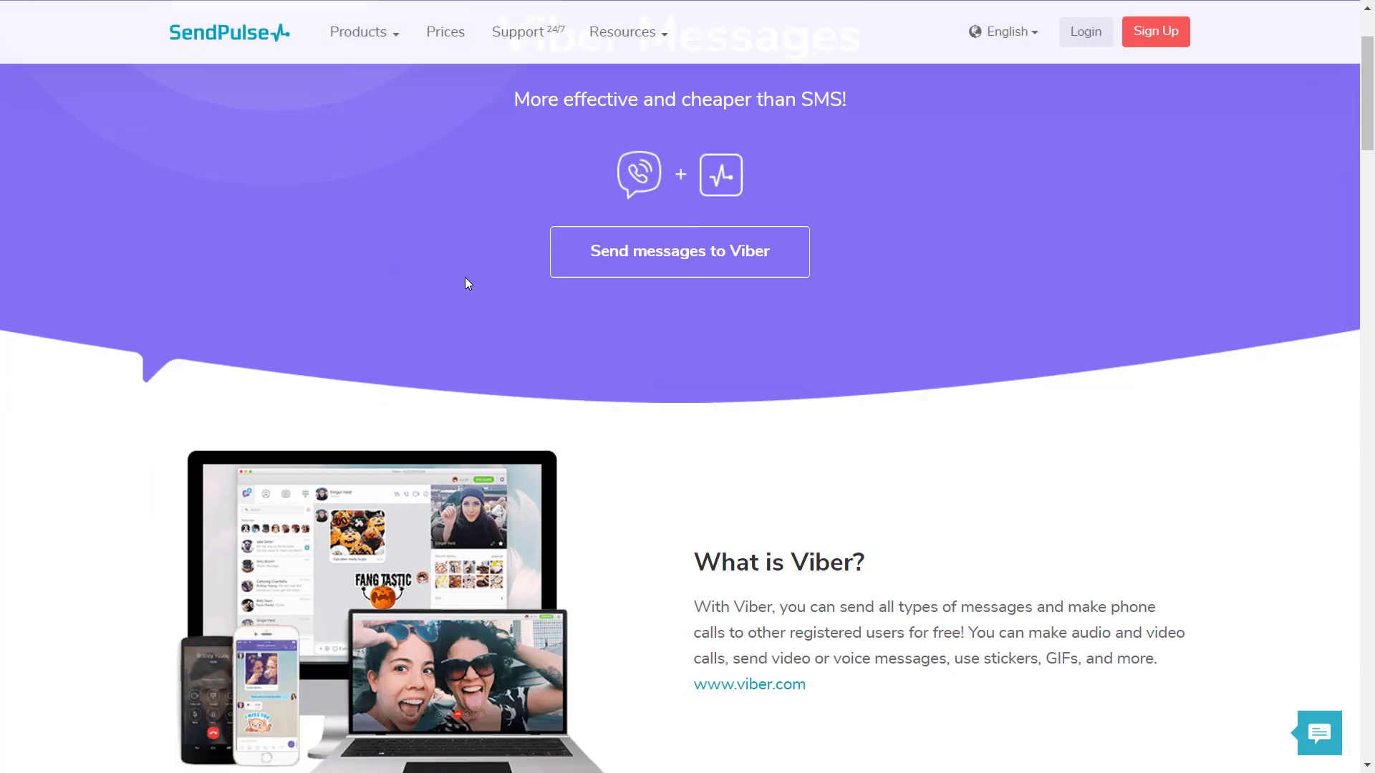
scroll("down", 3)
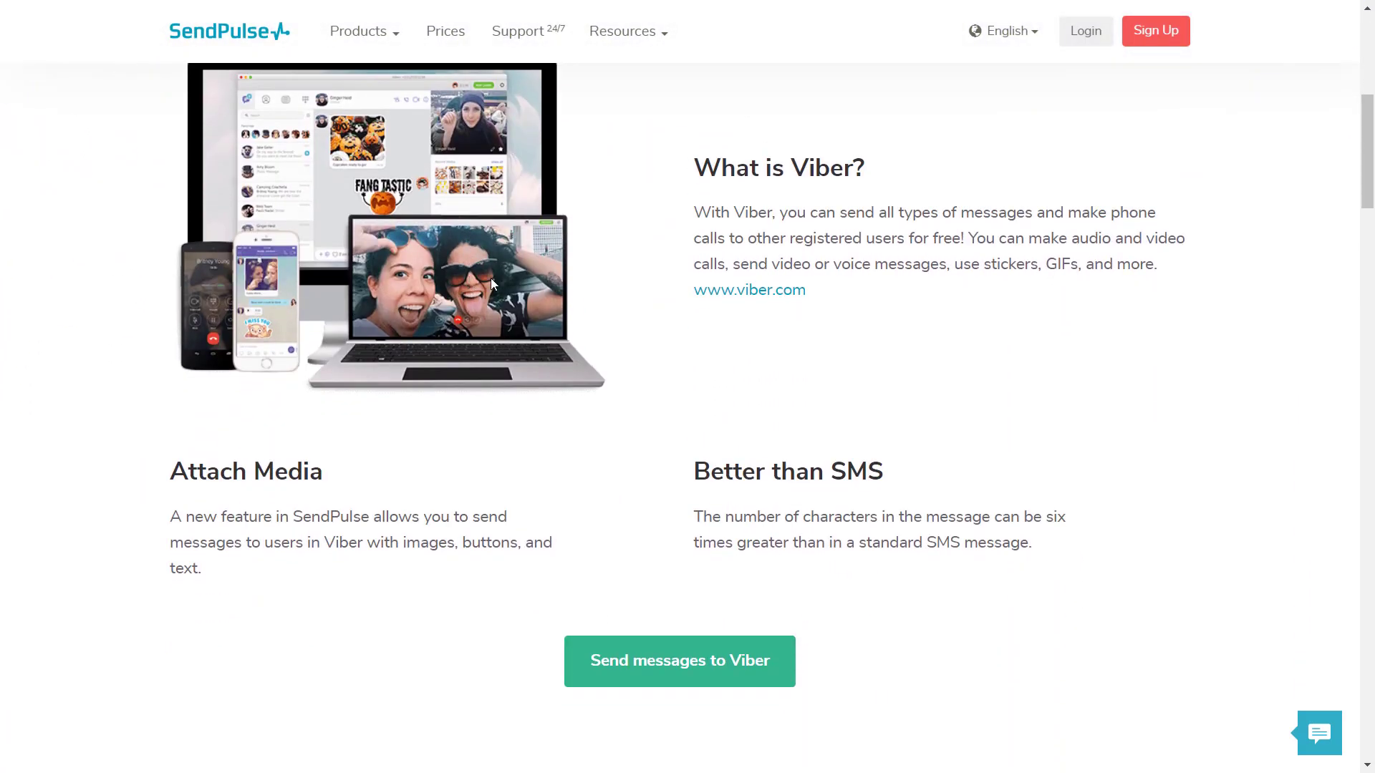
mouse_move(504, 291)
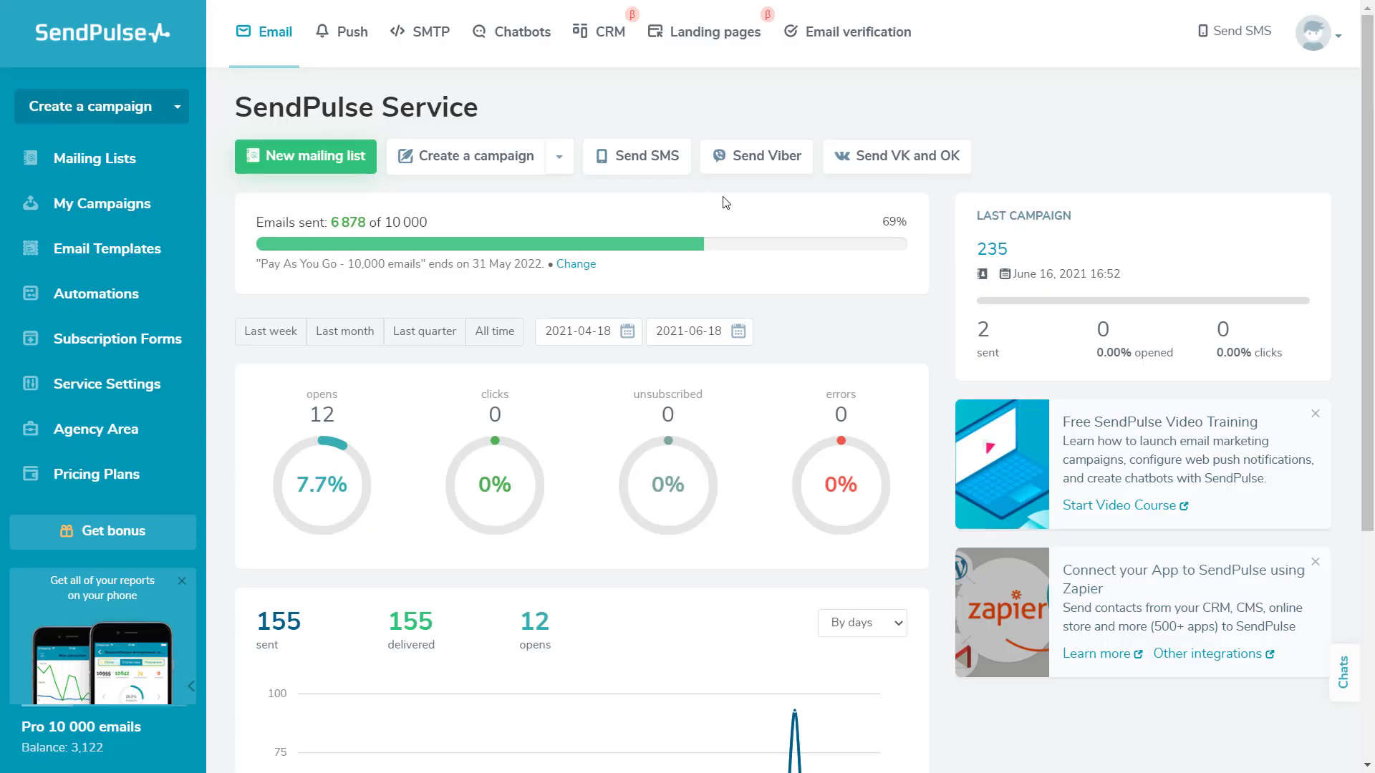
mouse_move(728, 297)
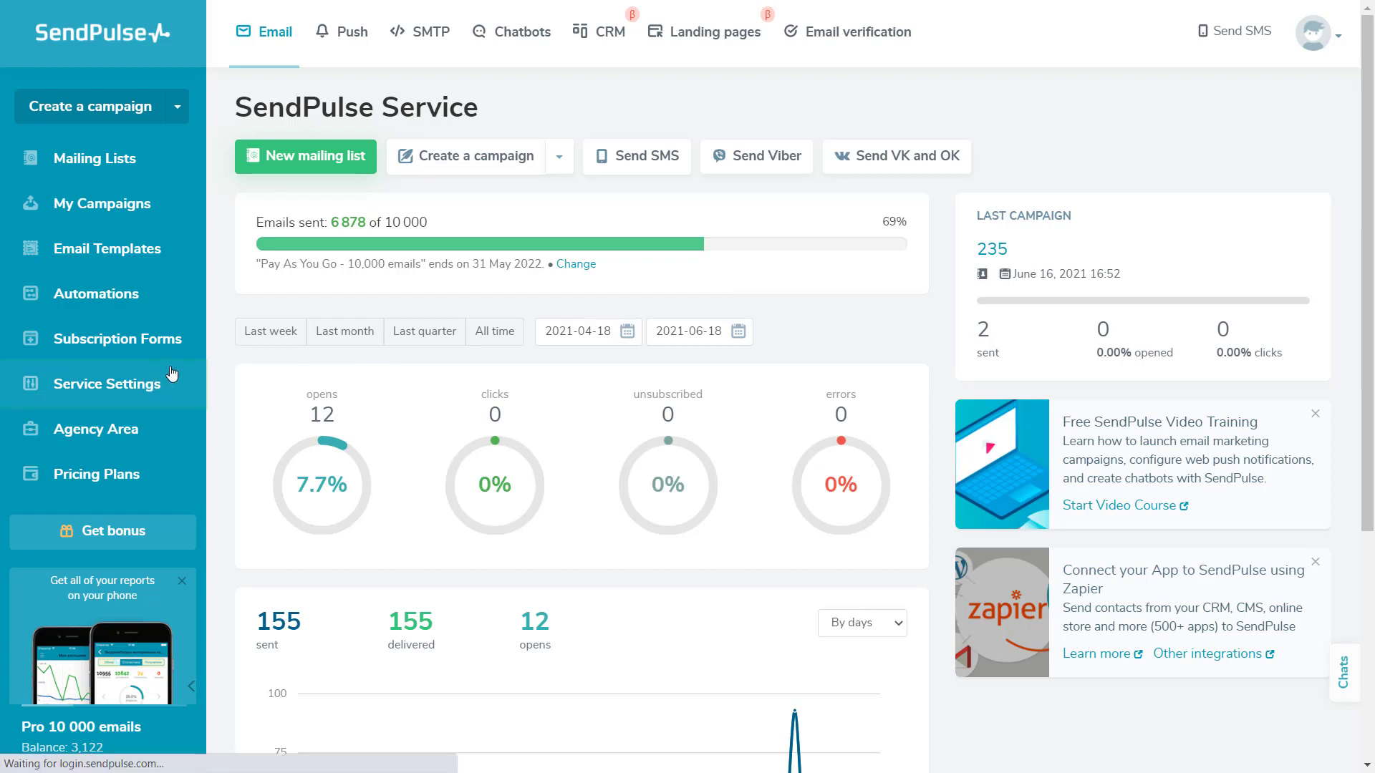
Open the Viber sender name form from Service Settings' Viber senders list, then leave it empty.
left_click(108, 384)
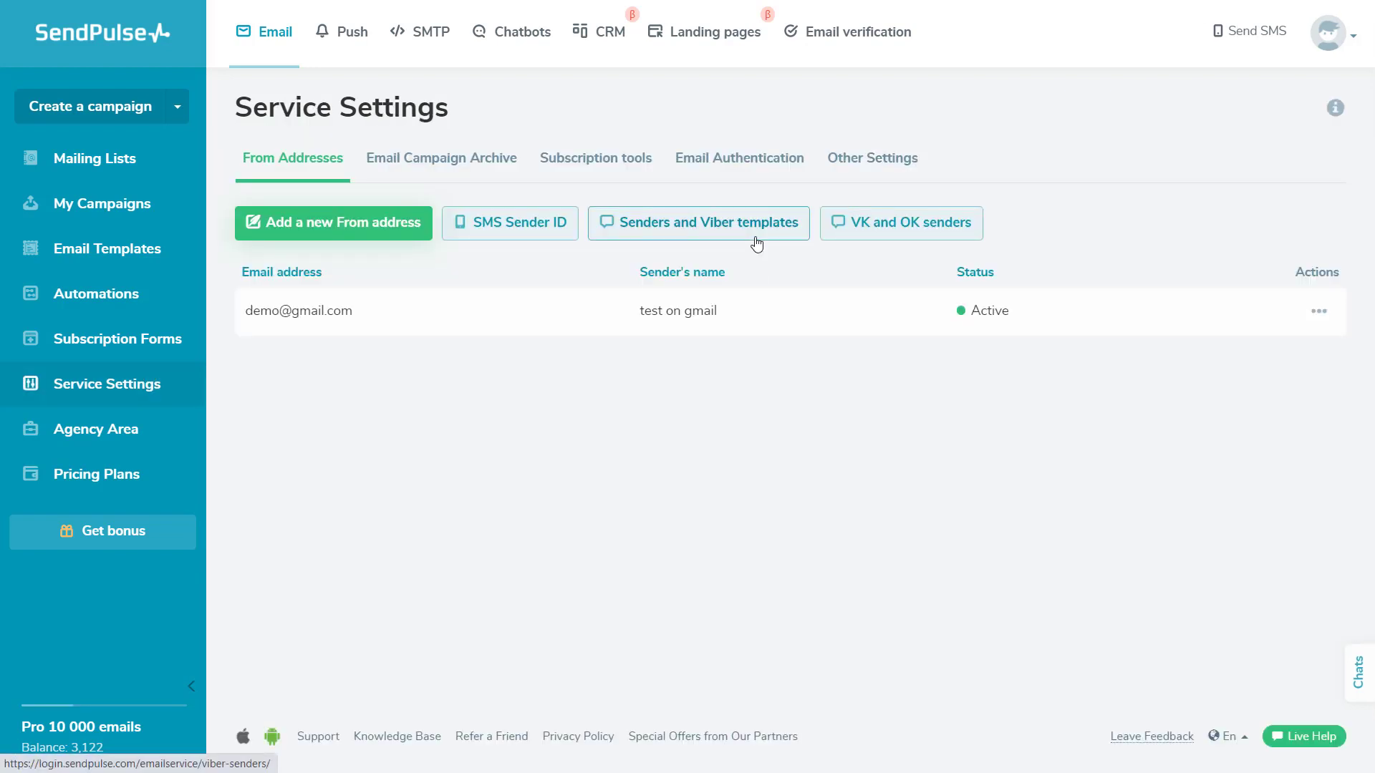
left_click(699, 223)
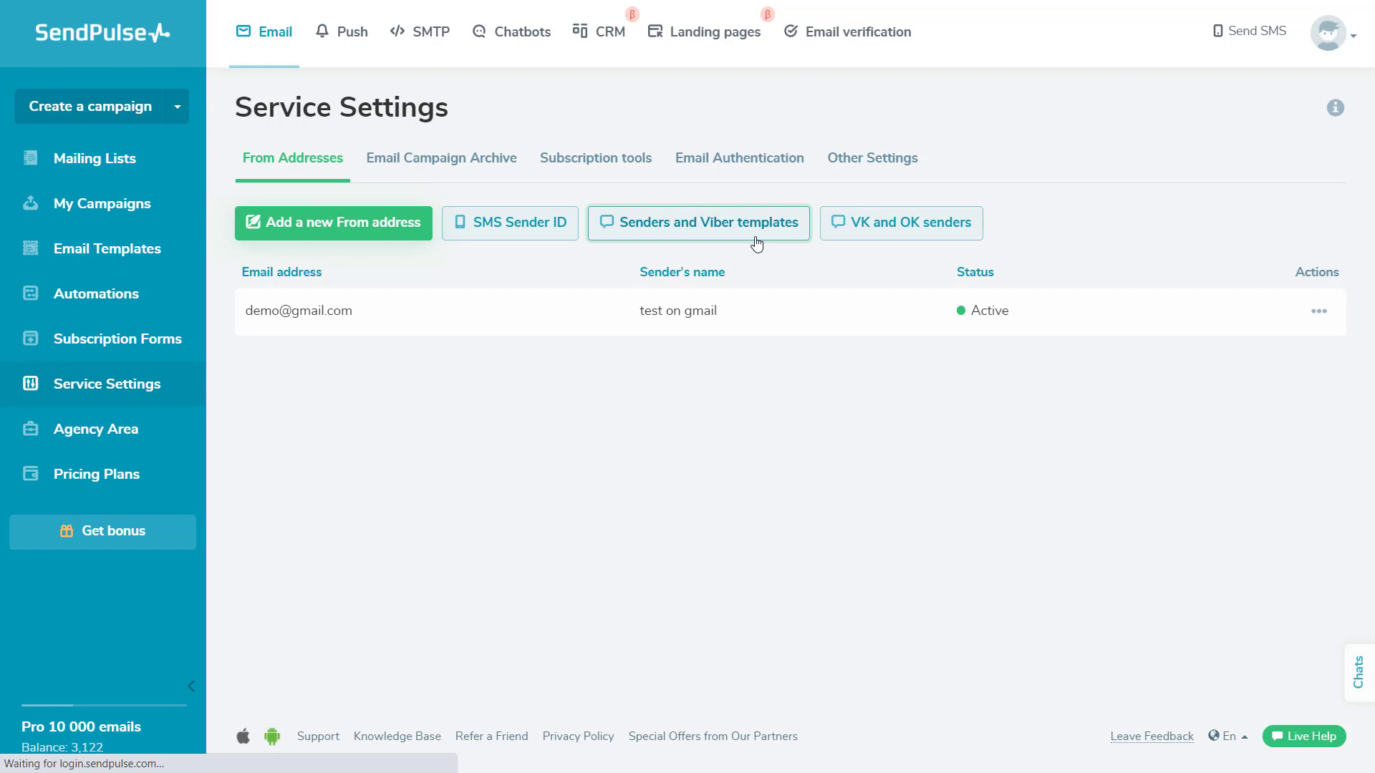
left_click(709, 222)
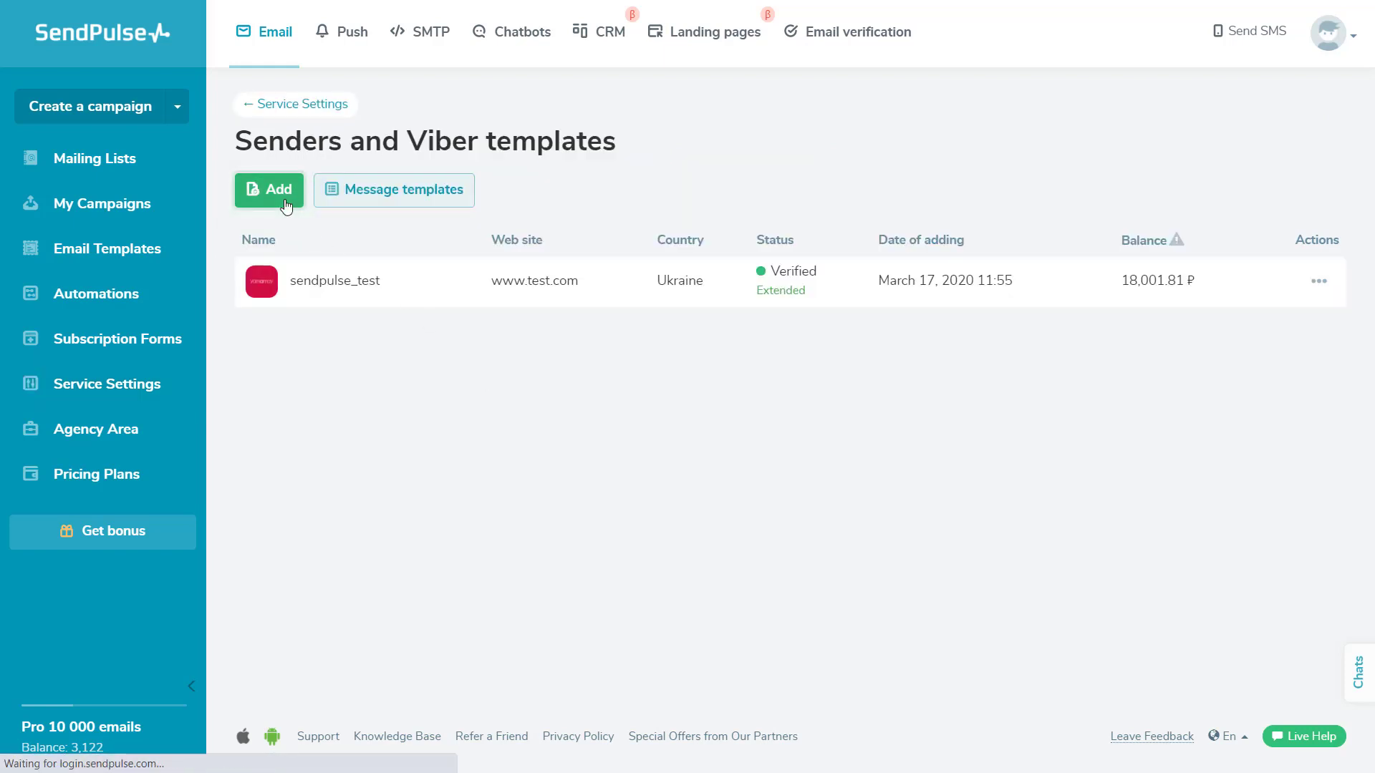
left_click(267, 189)
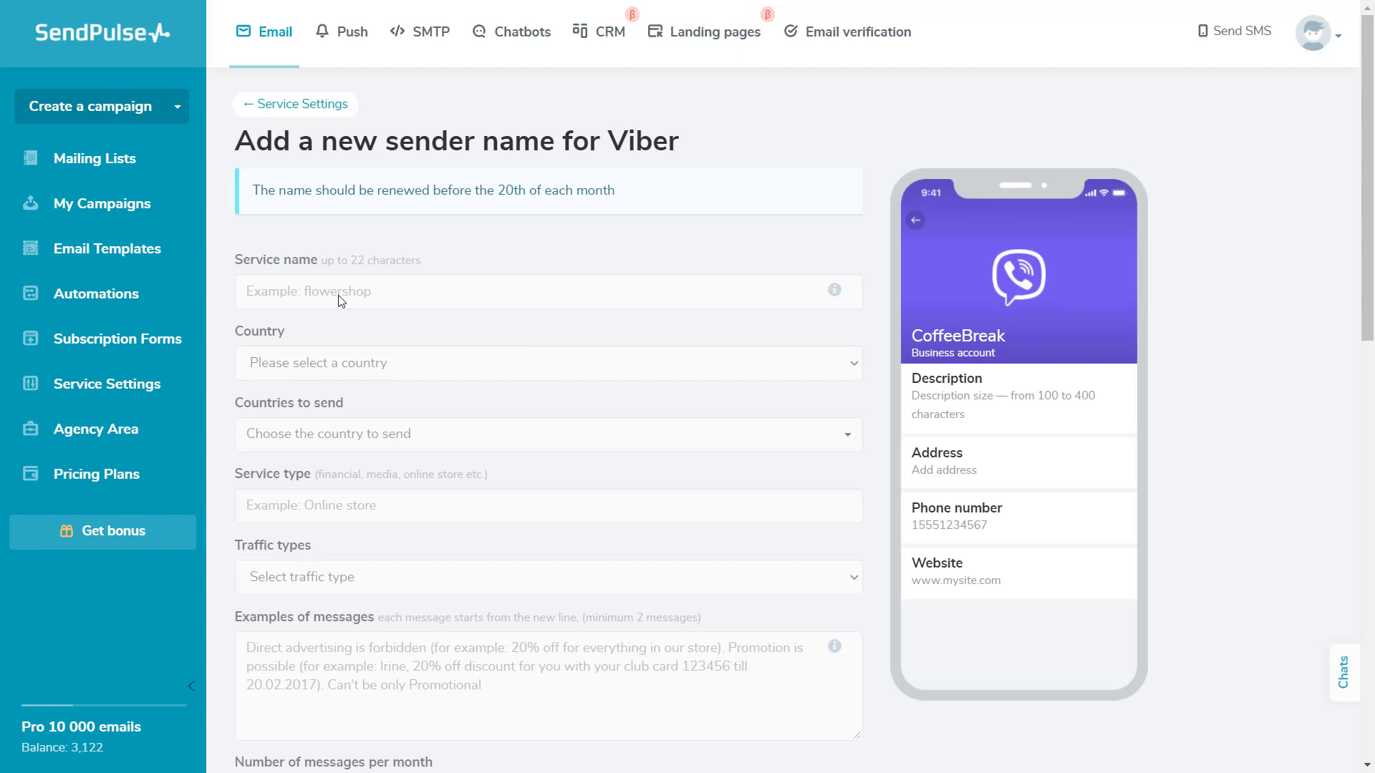
mouse_move(370, 515)
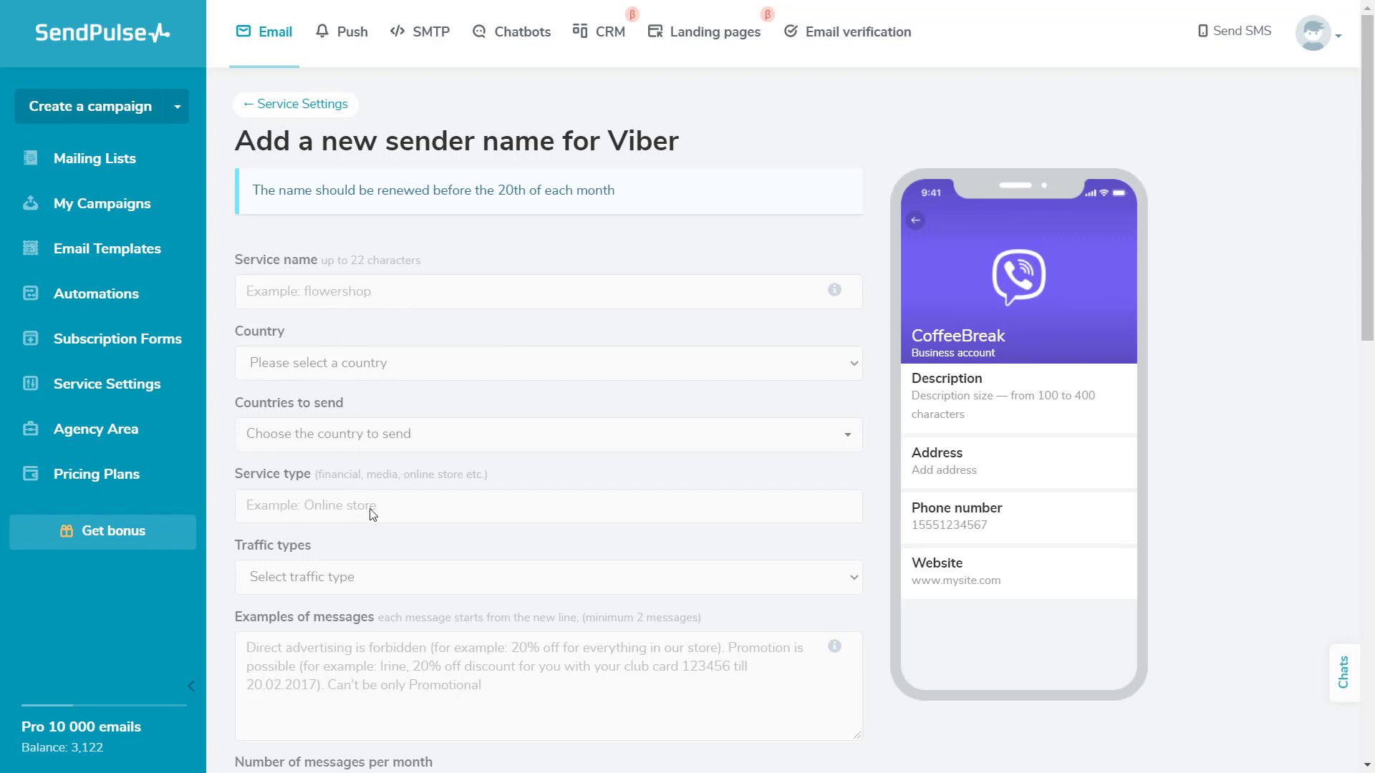
scroll("down", 3)
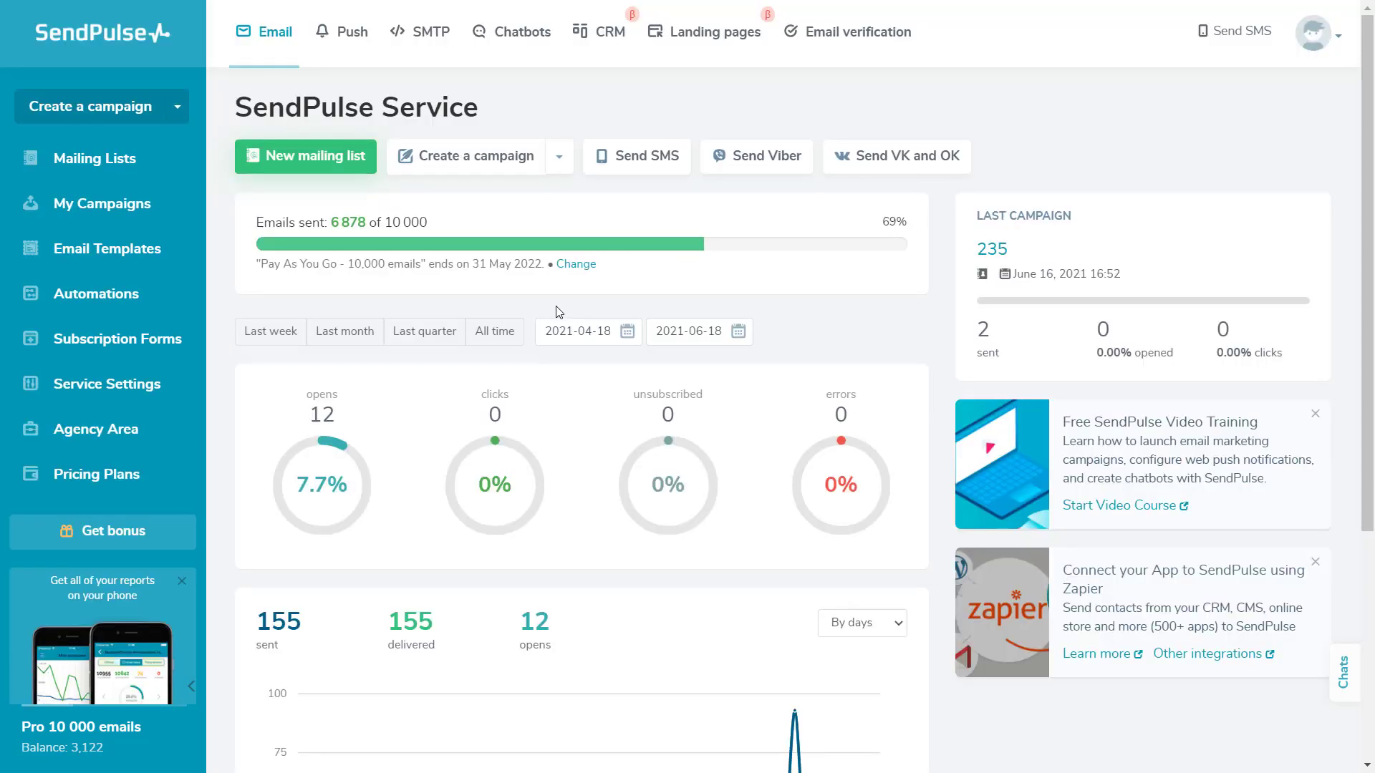
mouse_move(549, 310)
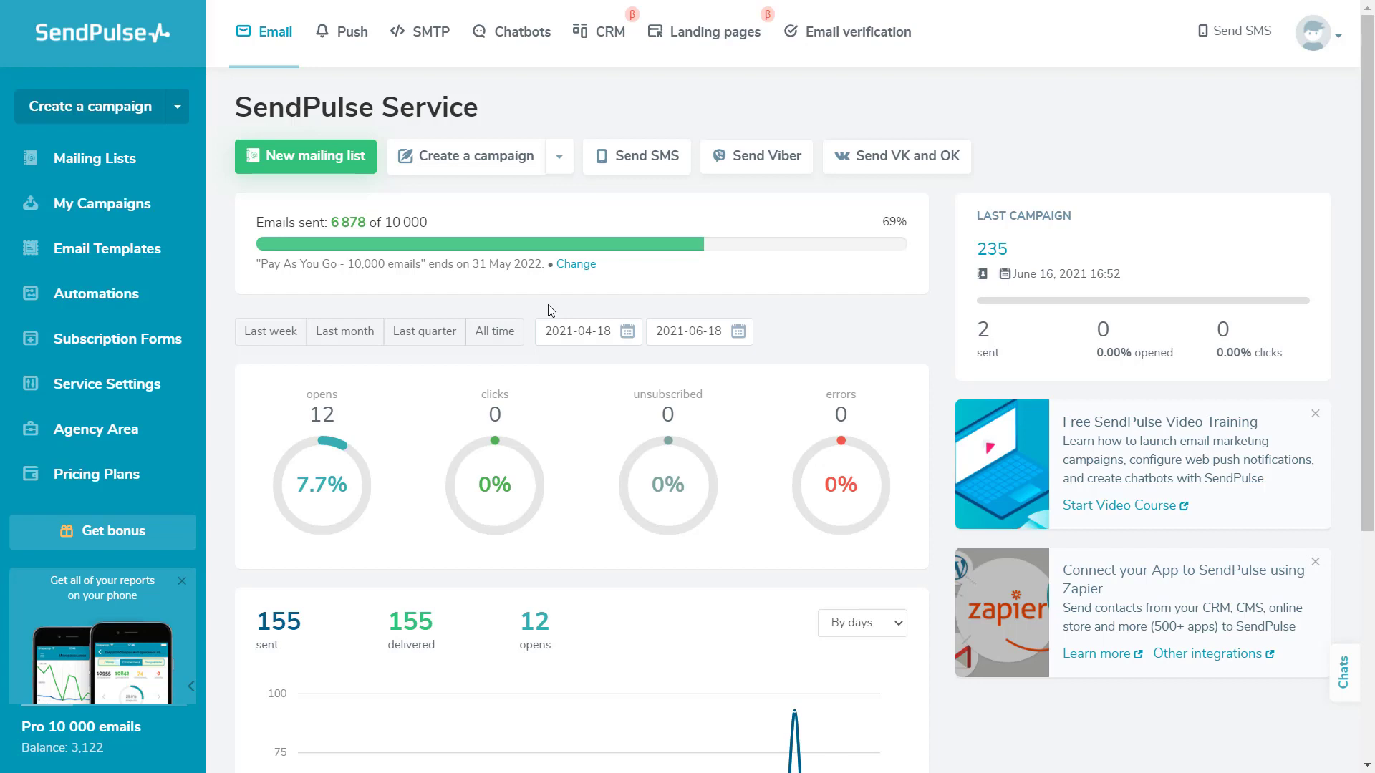
mouse_move(750, 159)
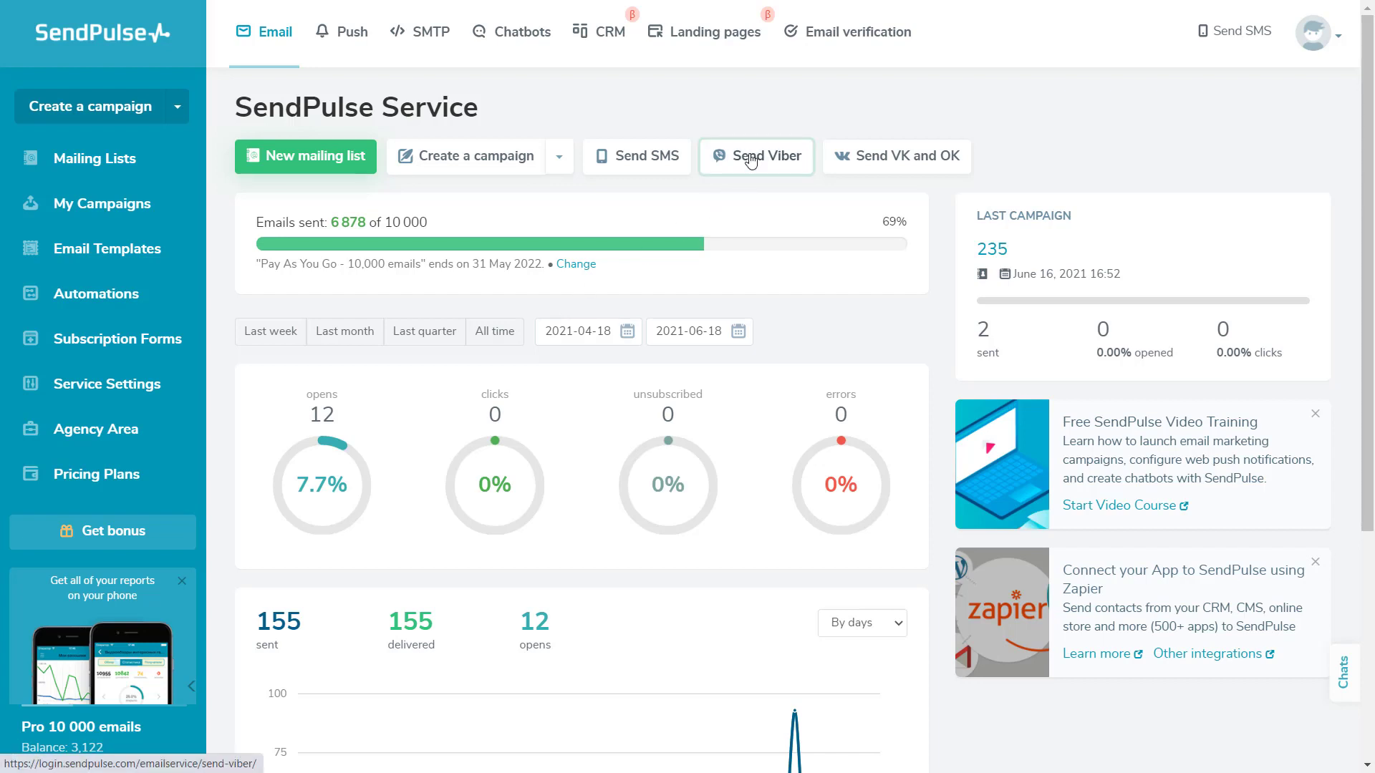
Start a new Viber campaign, preview the Service type, and return to Promo.
left_click(755, 156)
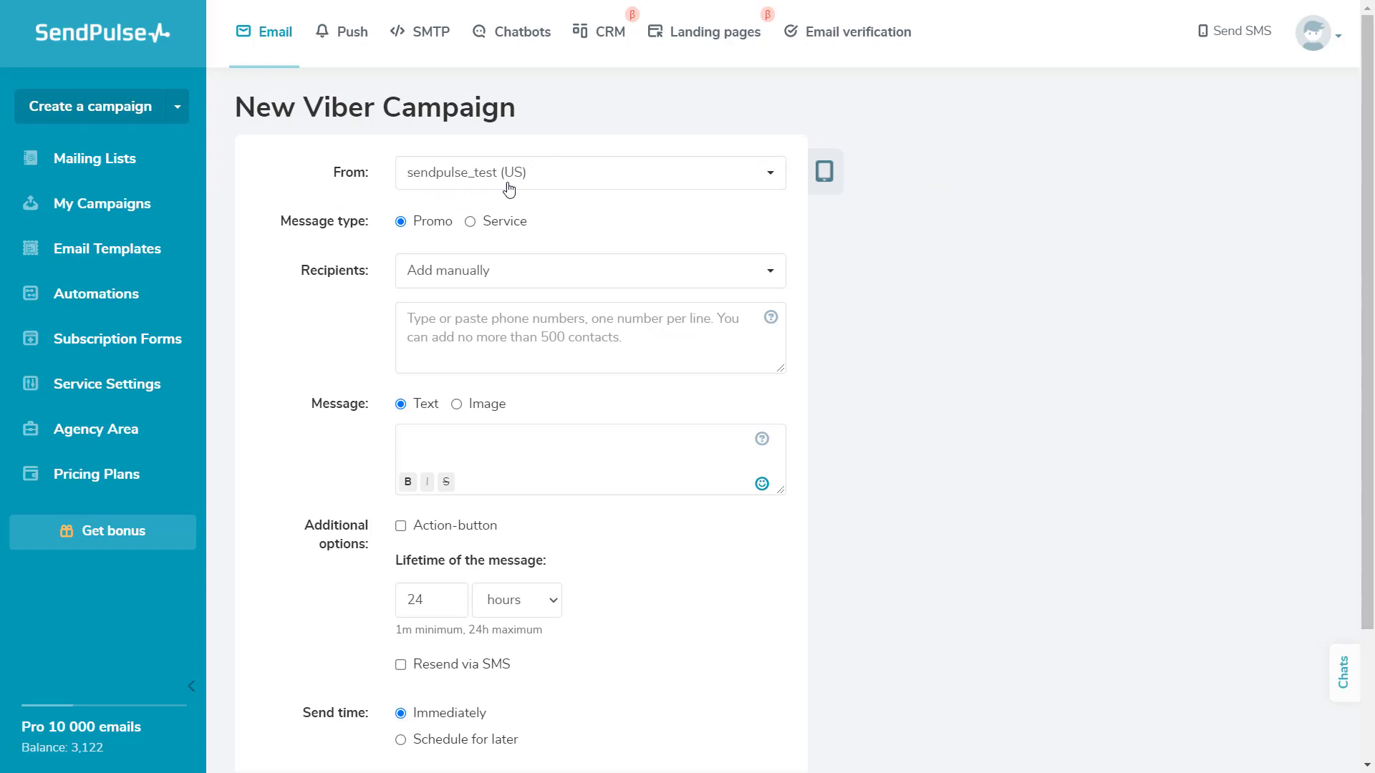
mouse_move(525, 231)
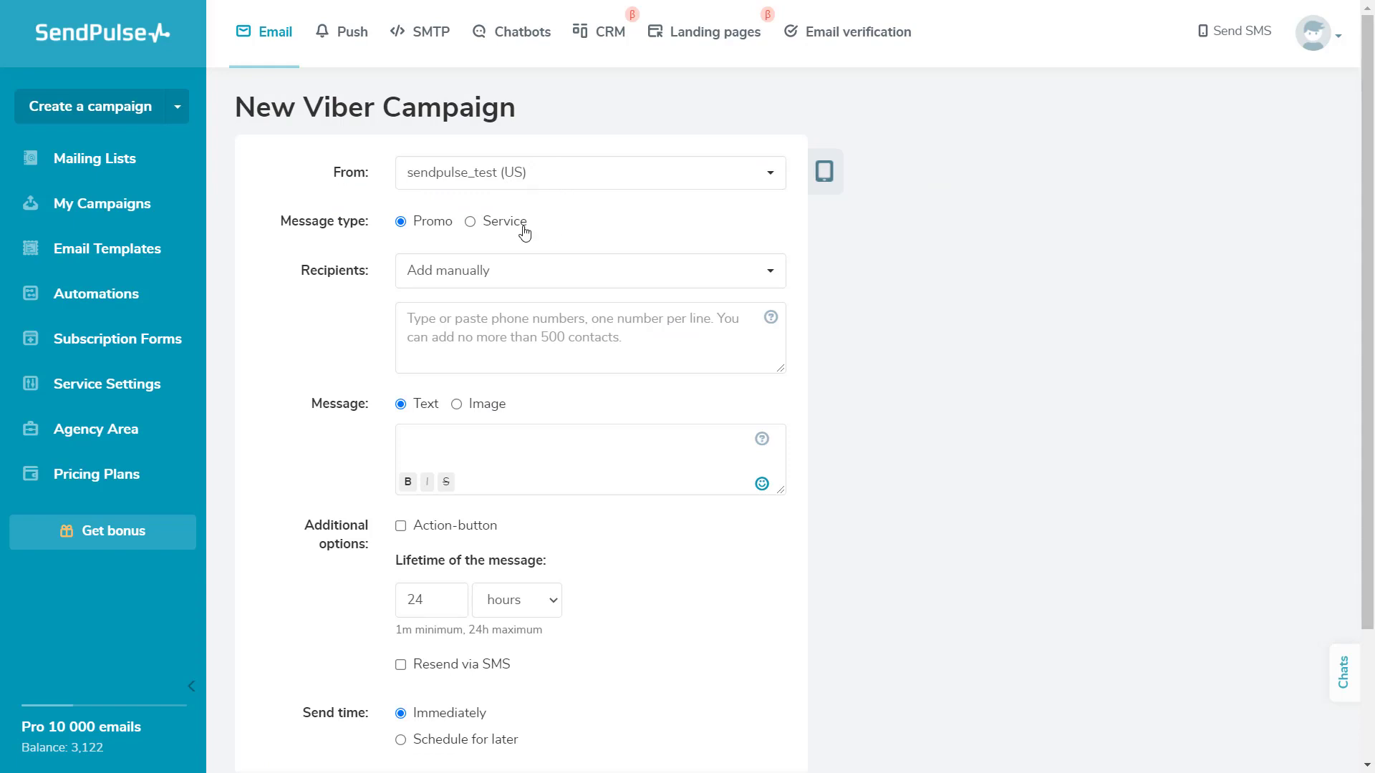
left_click(469, 221)
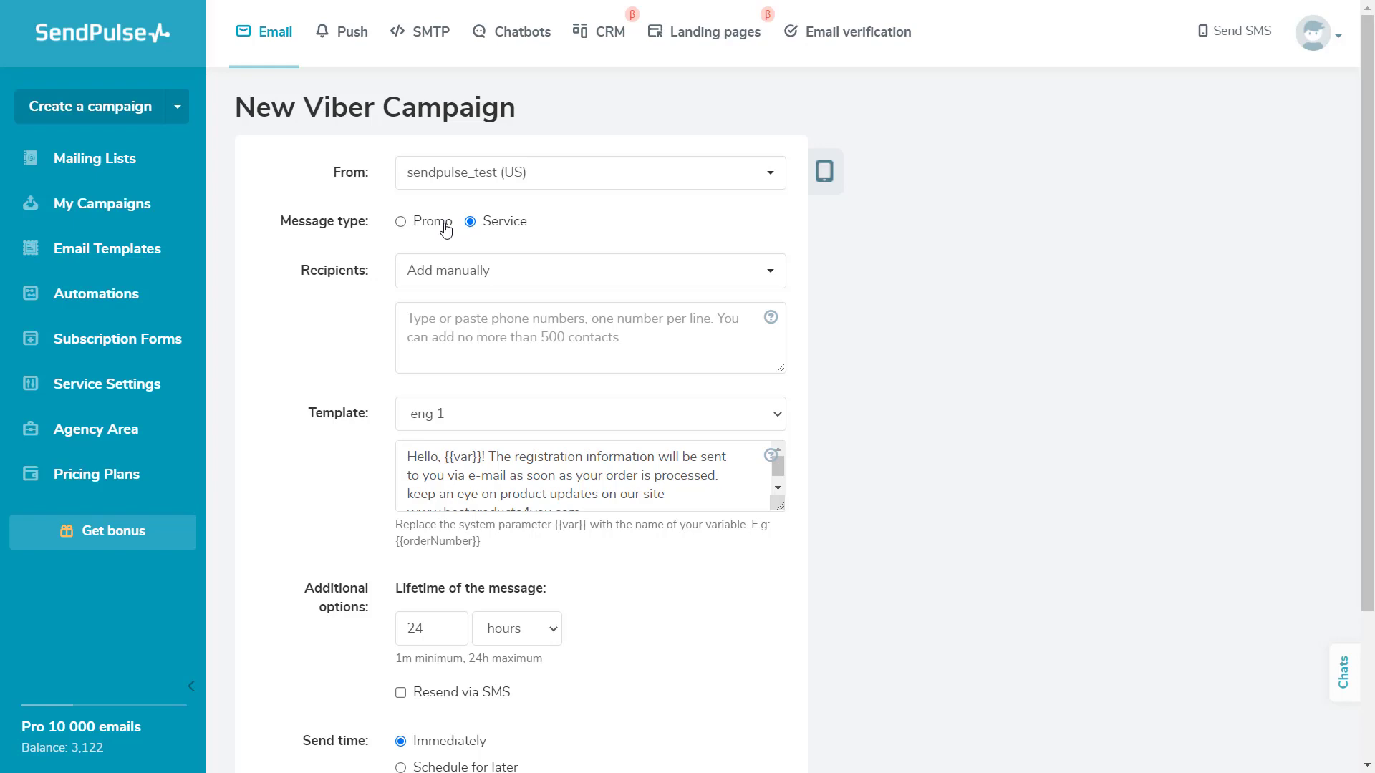
left_click(400, 222)
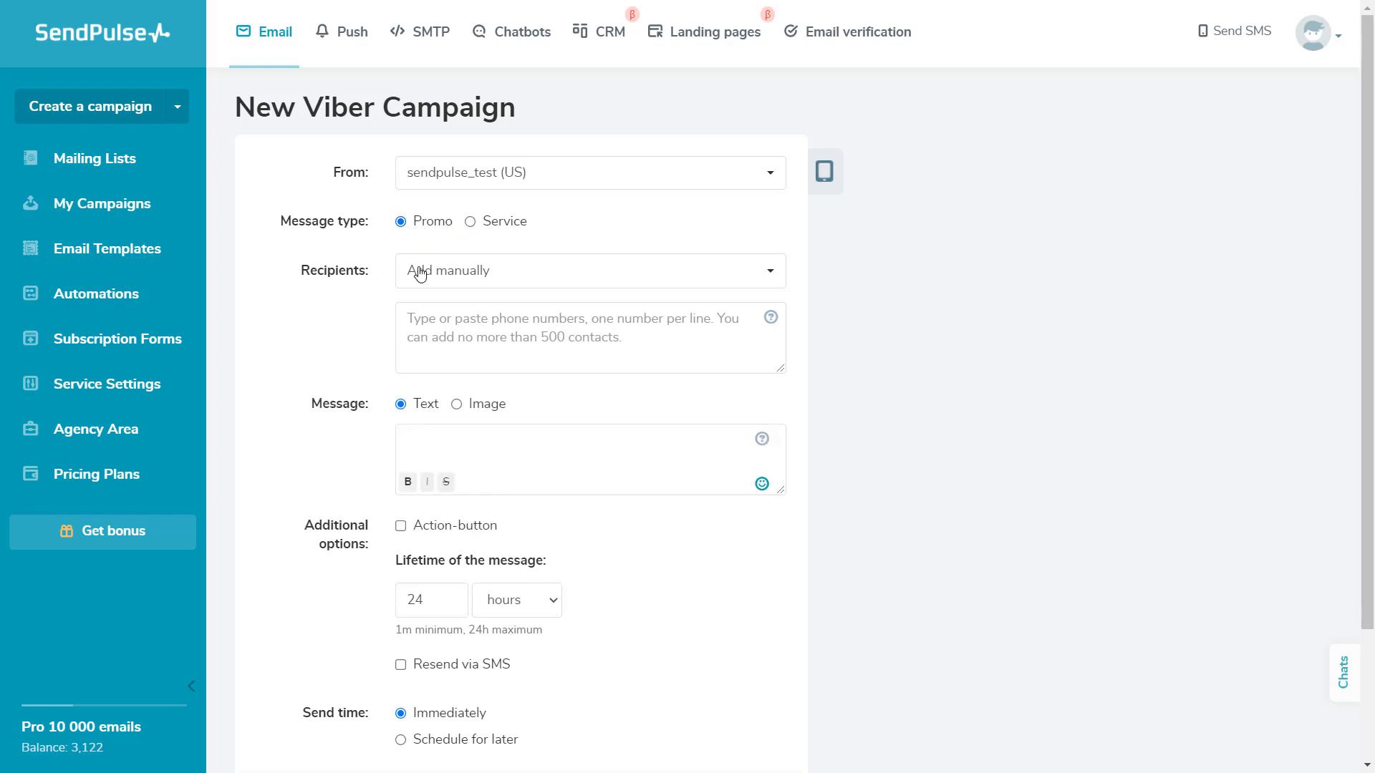
Choose mailing list 18172 as the campaign recipients and continue filling the form.
left_click(591, 271)
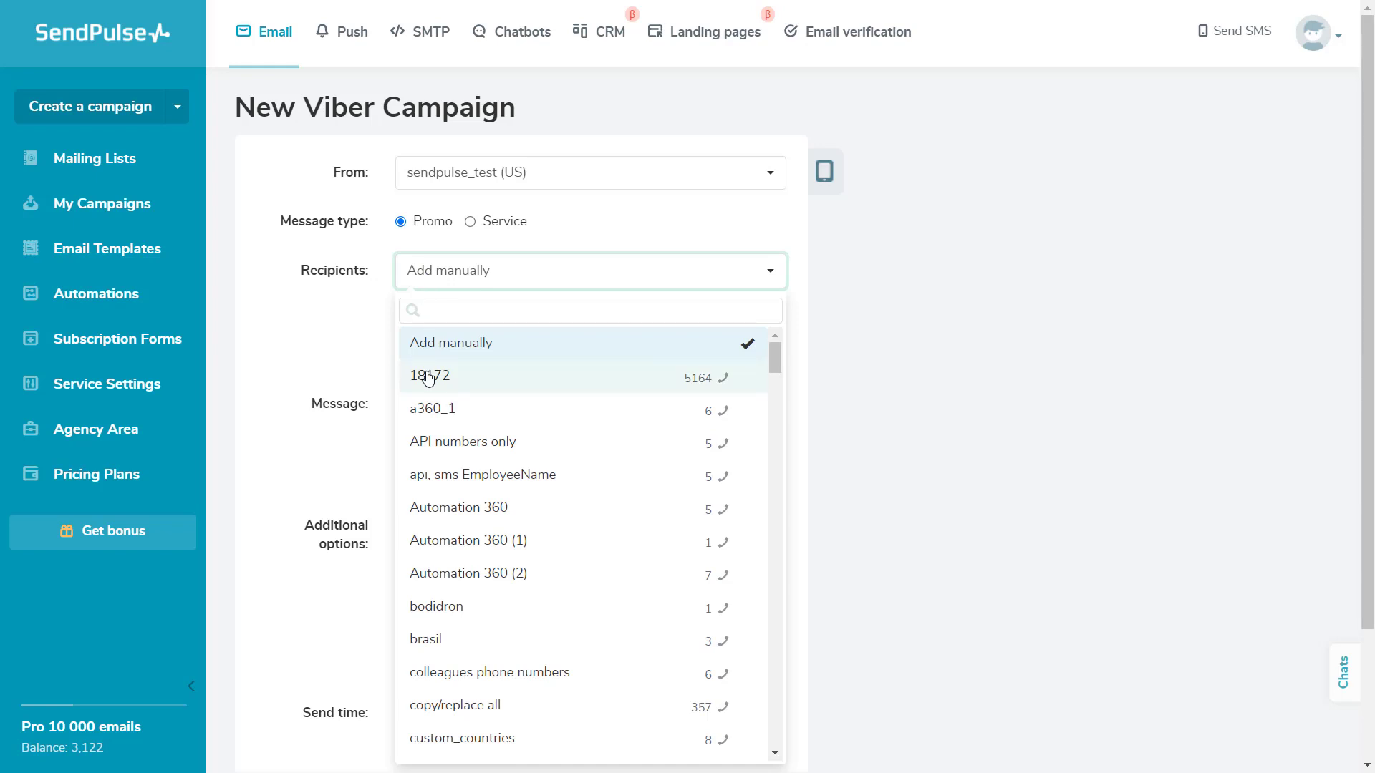
left_click(429, 375)
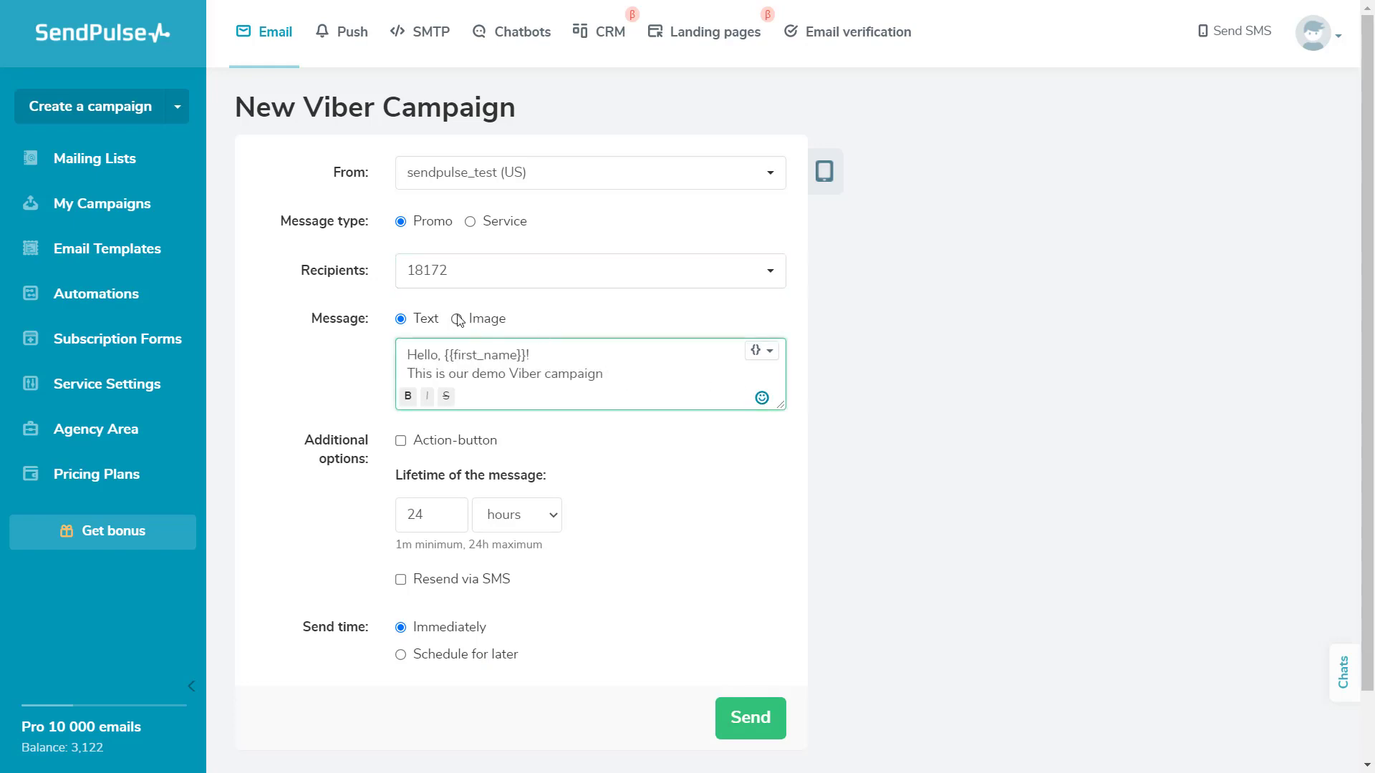
left_click(400, 441)
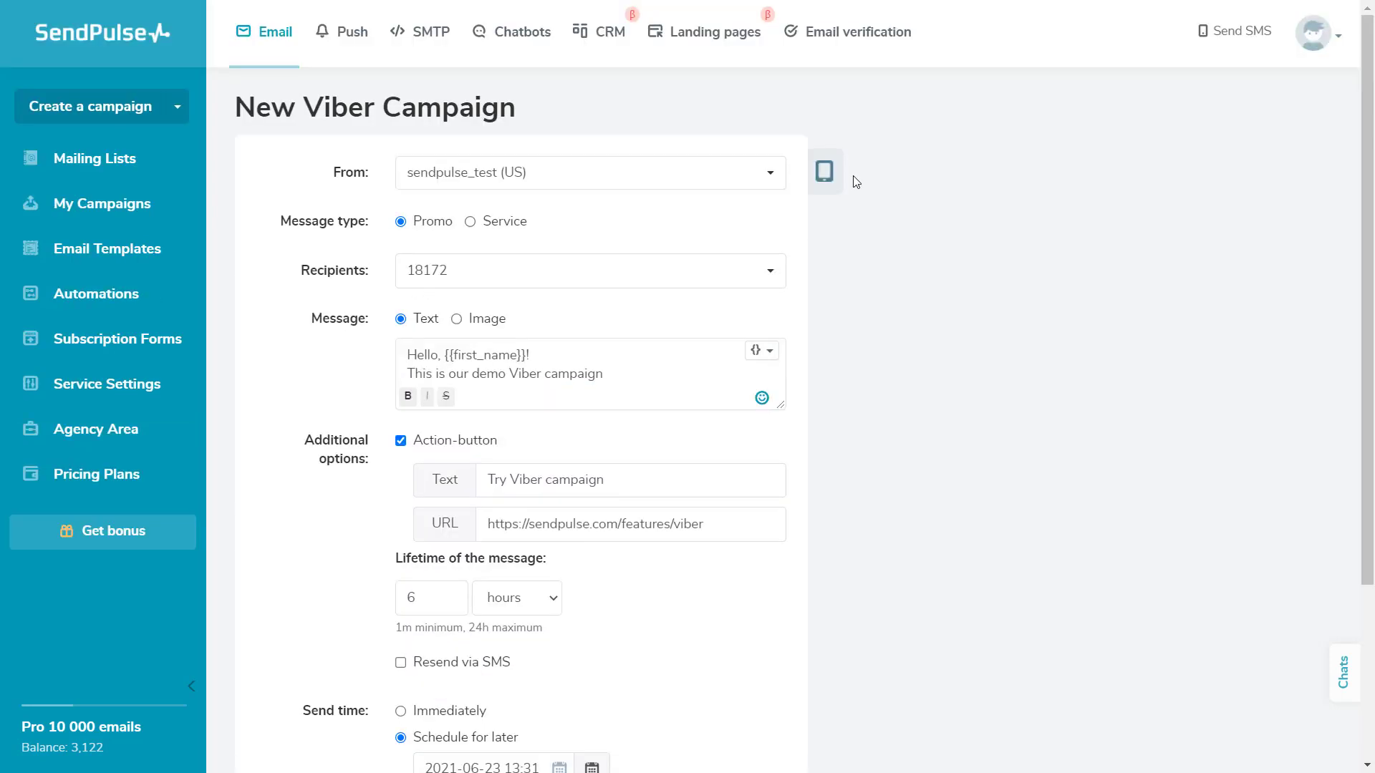
mouse_move(848, 177)
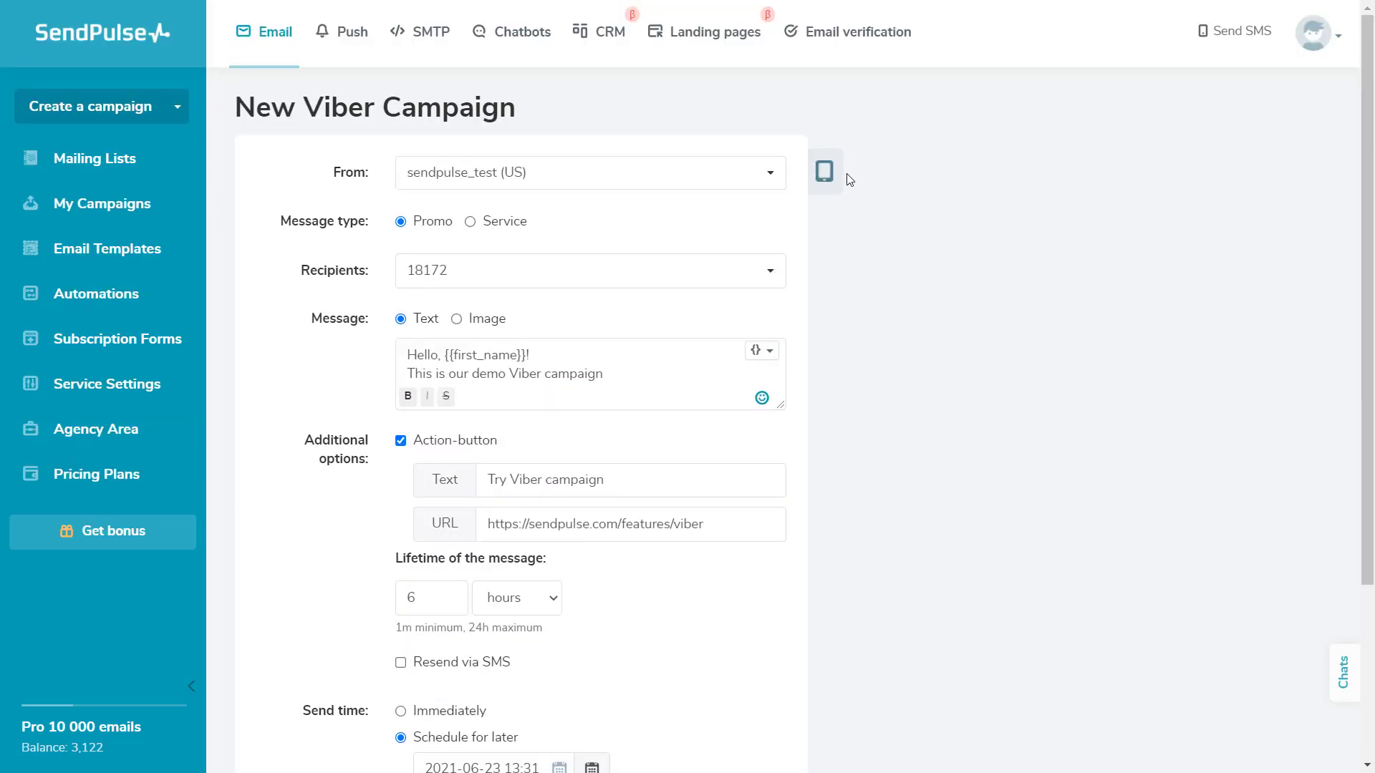
mouse_move(841, 176)
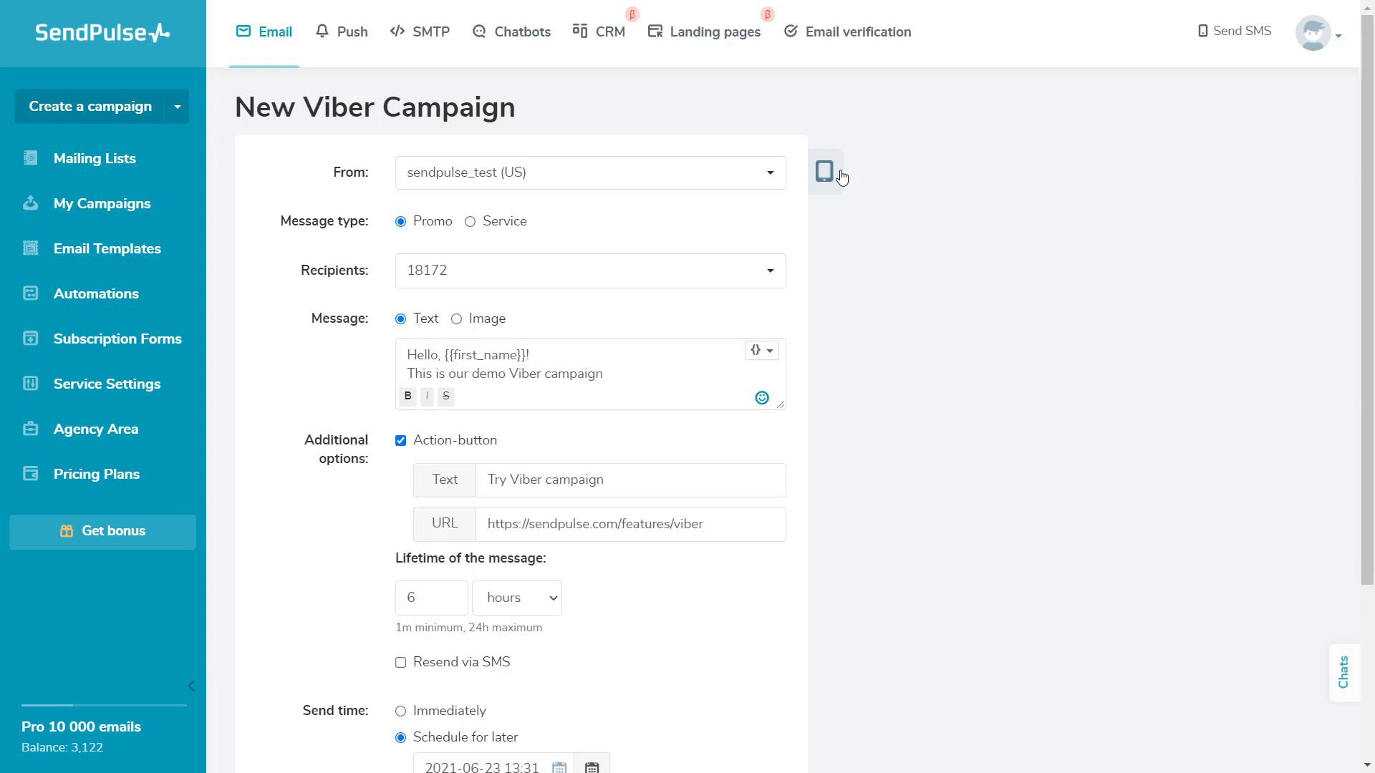
Preview the message on a phone, then view Viber pricing and select the $255 minimum payment.
left_click(823, 171)
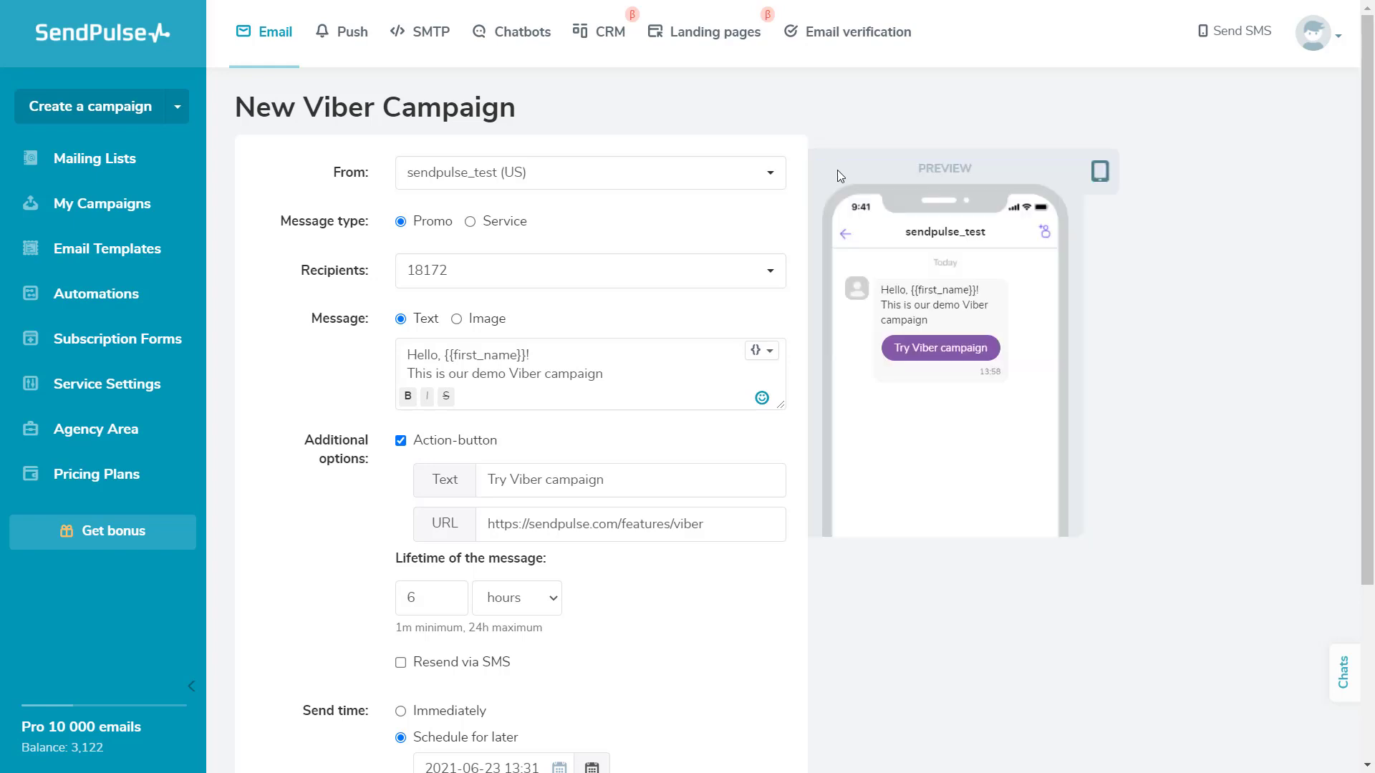
left_click(97, 474)
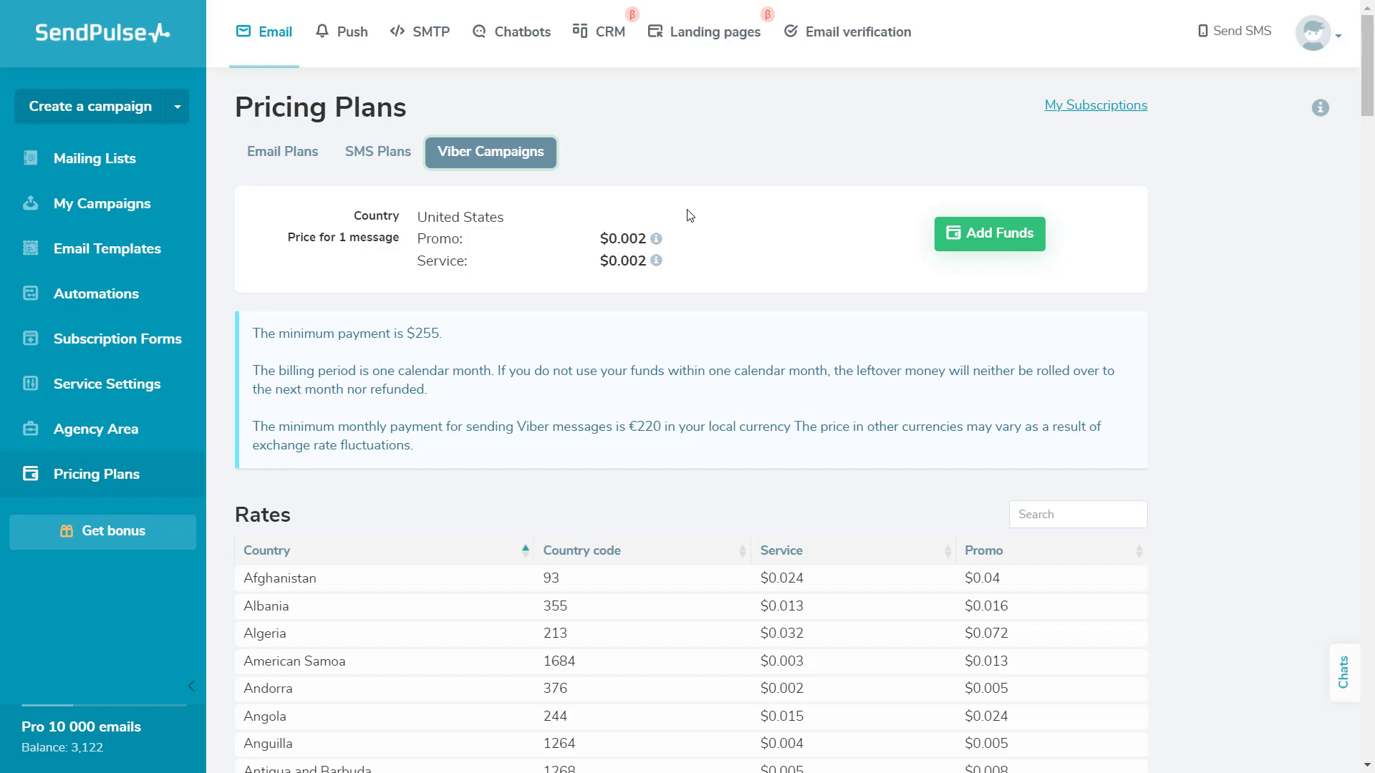
double_click(422, 333)
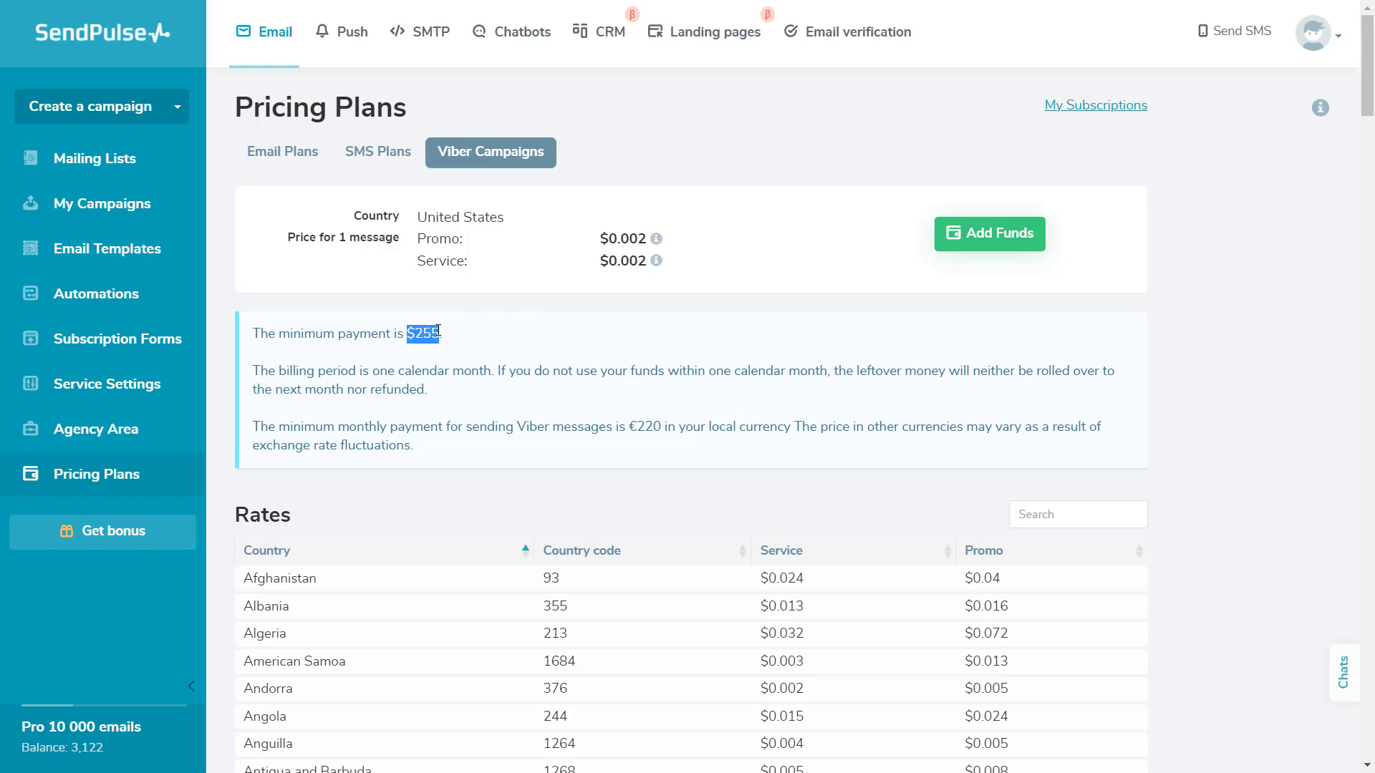